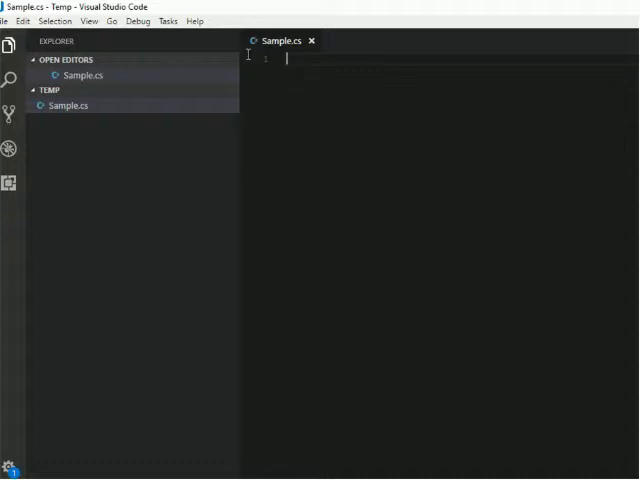
{"action": "mouse_move", "coordinate": [408, 206]}
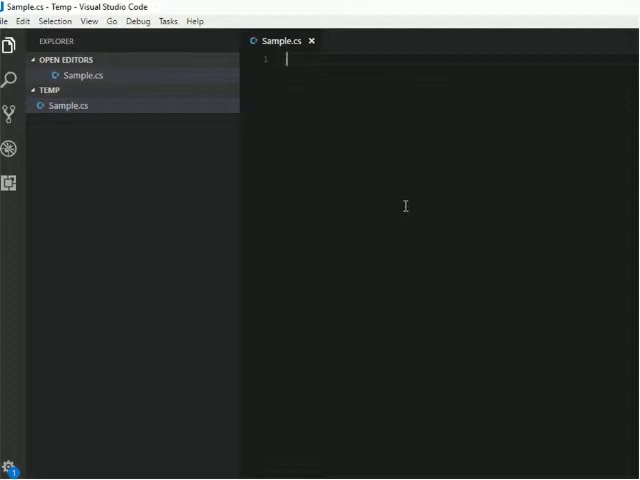
{"action": "mouse_move", "coordinate": [328, 212]}
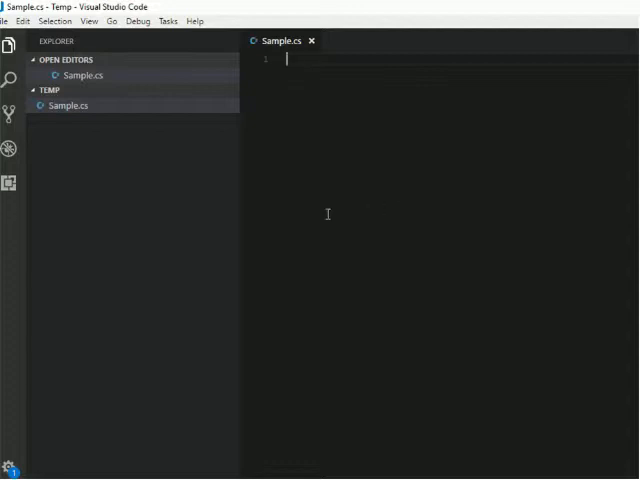
{"action": "mouse_move", "coordinate": [288, 158]}
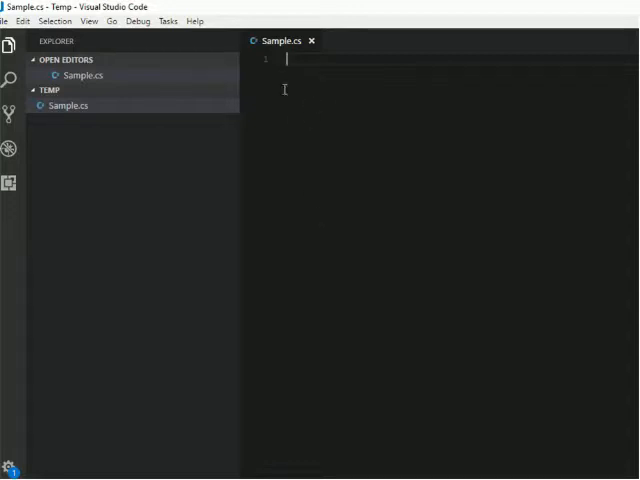
{"action": "mouse_move", "coordinate": [144, 106]}
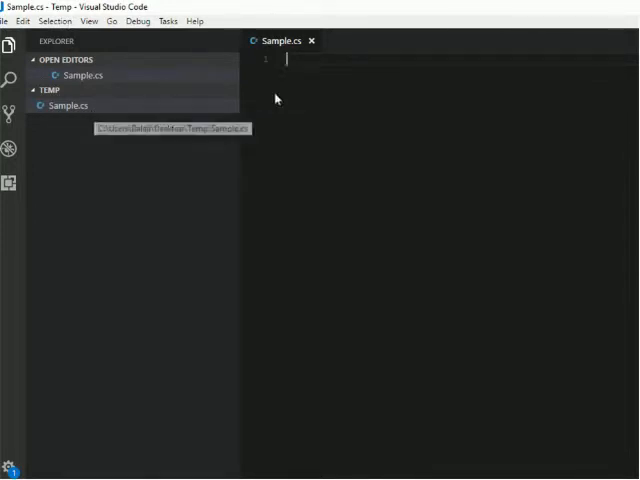
{"action": "mouse_move", "coordinate": [270, 86]}
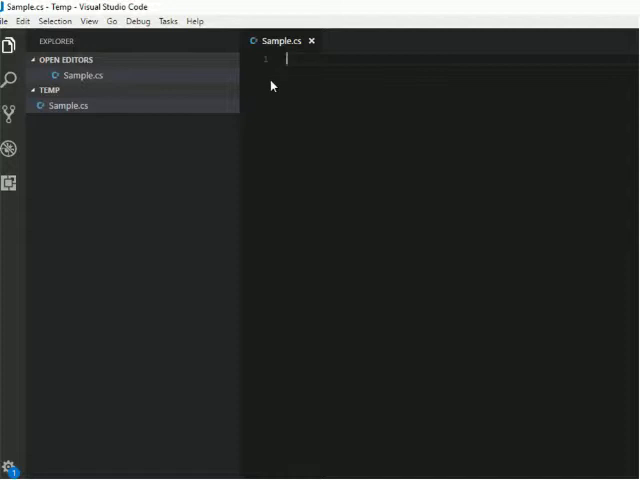
Write public class Sample with static void Main(string[] args) printing "Hello World" via System.Console.WriteLine, and save Sample.cs.
{"action": "type", "text": "public class"}
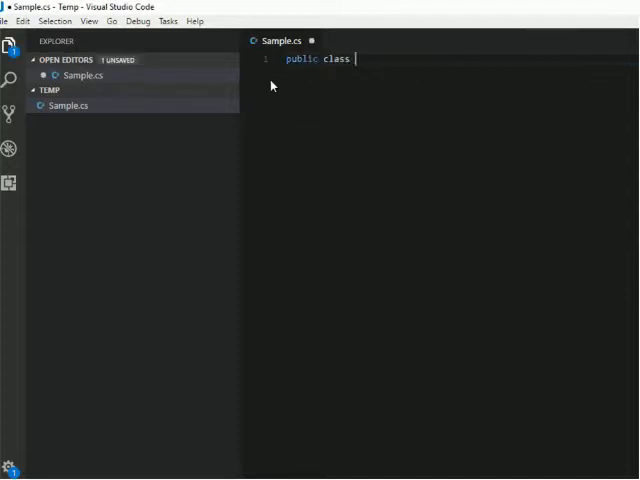
{"action": "type", "text": "Sample"}
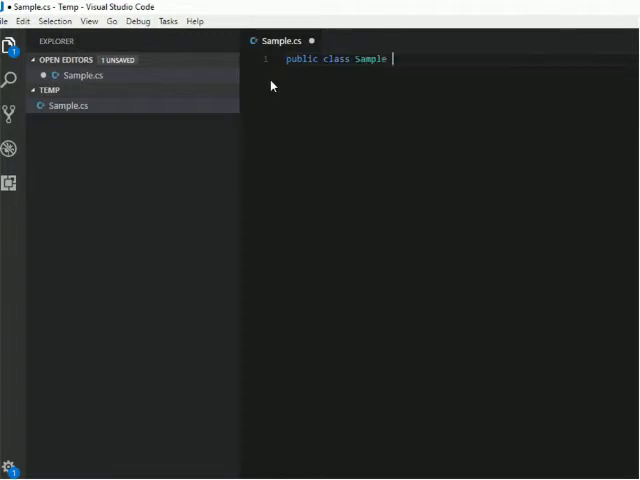
{"action": "type", "text": "{"}
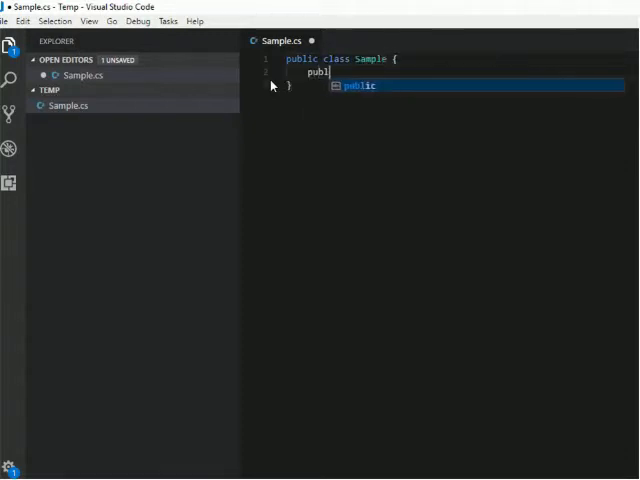
{"action": "type", "text": "ic static"}
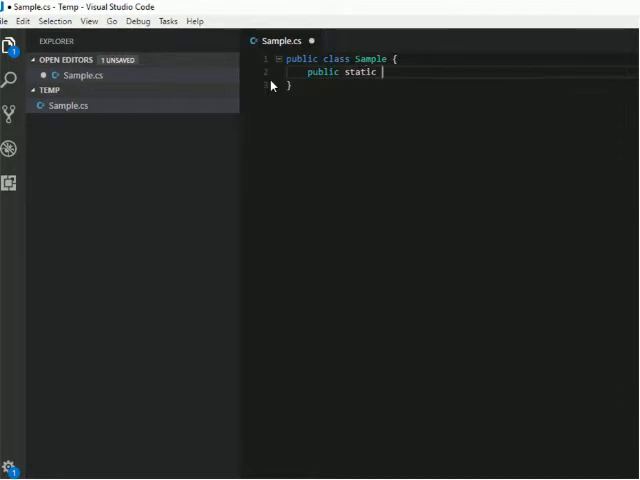
{"action": "type", "text": "void Main(string"}
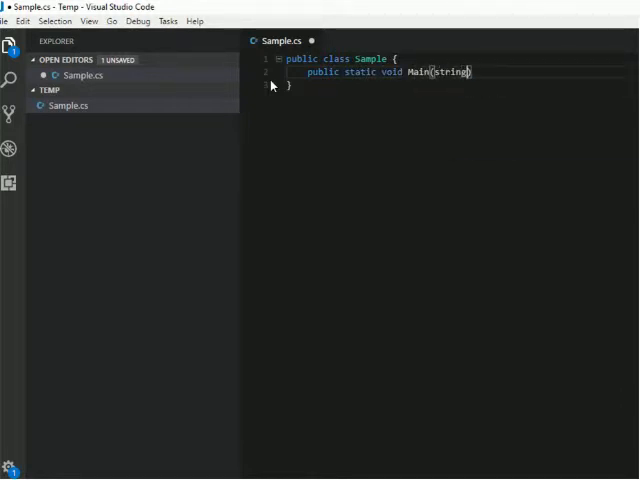
{"action": "type", "text": "[] args"}
{"action": "type", "text": "System.Console.WriteLine(\"\");"}
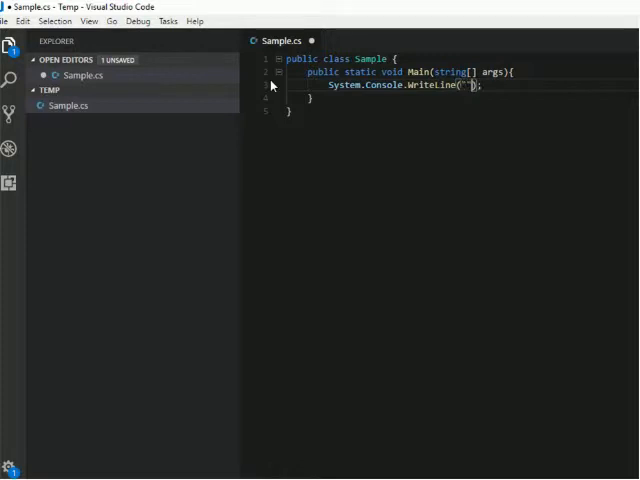
{"action": "type", "text": "H"}
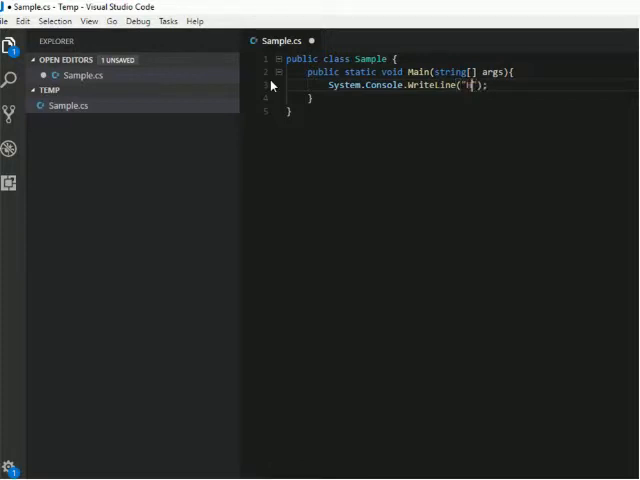
{"action": "type", "text": "Hello World"}
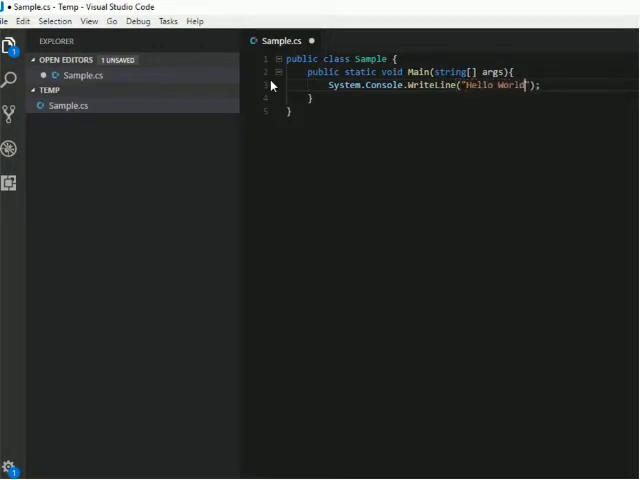
{"action": "key", "text": "ctrl+s"}
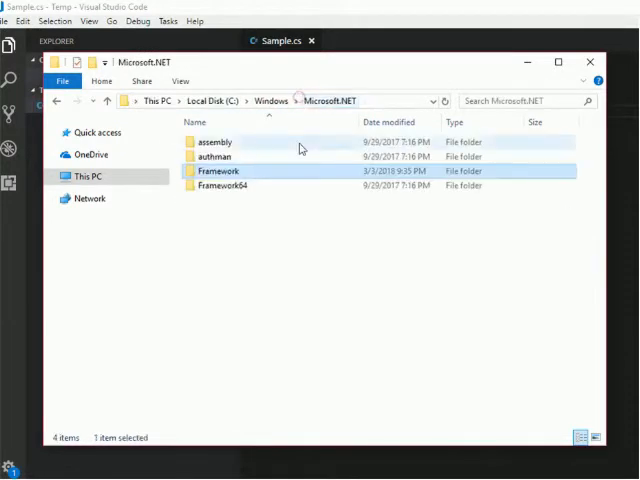
Browse into Framework64\v4.0.30319 and scroll the file list down to csc.exe.
{"action": "double_click", "coordinate": [224, 186]}
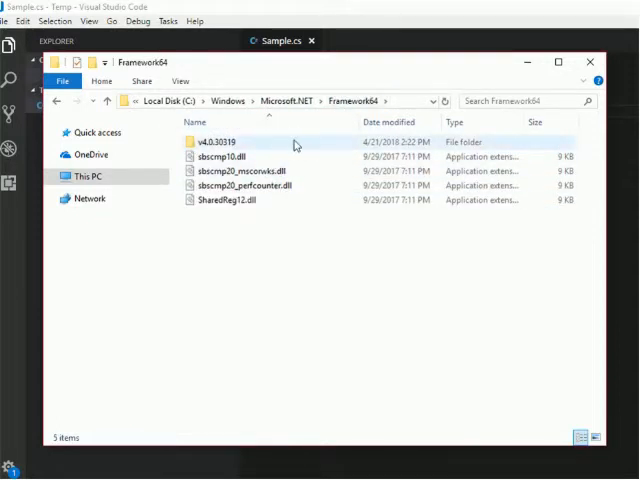
{"action": "mouse_move", "coordinate": [250, 148]}
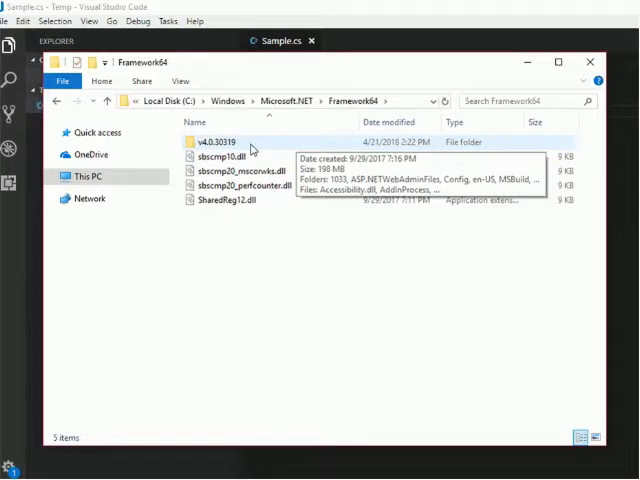
{"action": "double_click", "coordinate": [214, 140]}
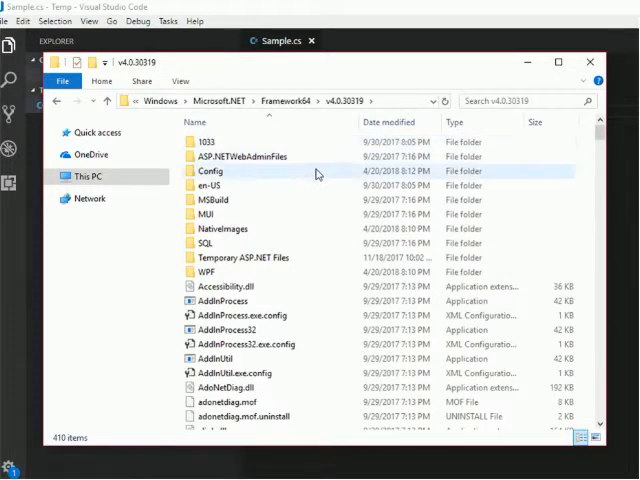
{"action": "left_click", "coordinate": [250, 316]}
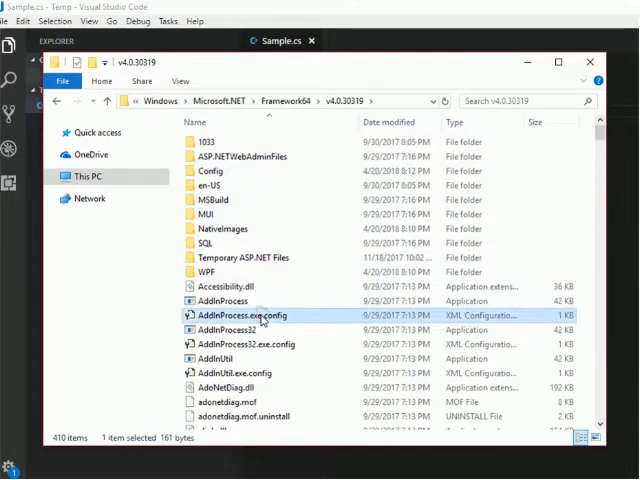
{"action": "scroll", "scroll_direction": "down", "scroll_amount": 3}
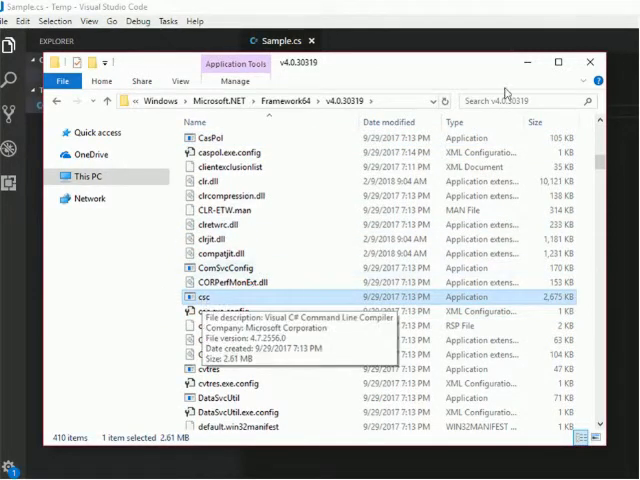
{"action": "mouse_move", "coordinate": [504, 90]}
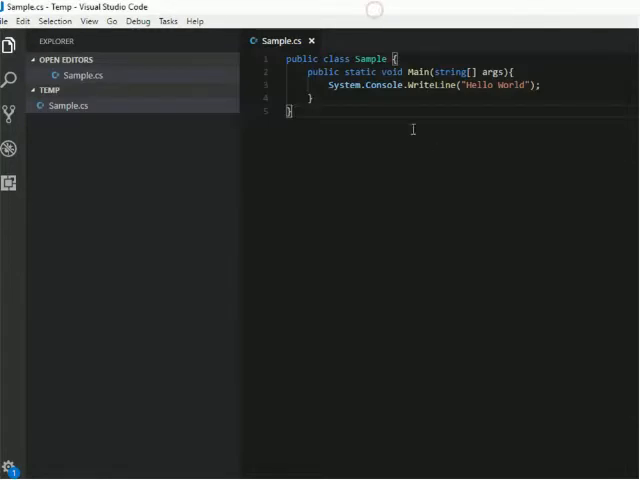
{"action": "mouse_move", "coordinate": [370, 136]}
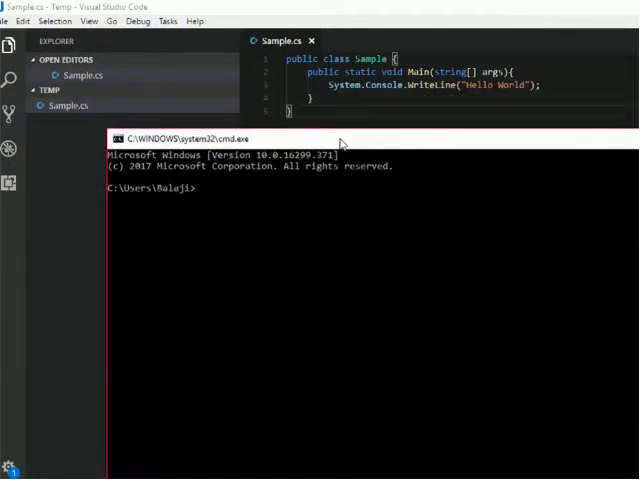
Run cd "Desktop\Temp" and DIR to list the folder, confirming Sample.cs is present.
{"action": "type", "text": "cd \"Desktop\\Temp\""}
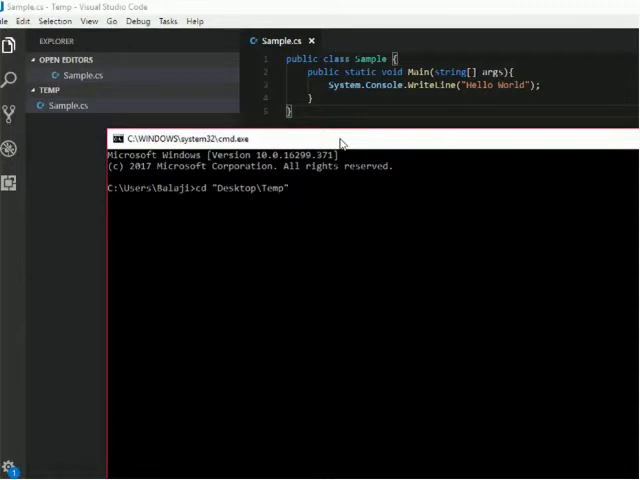
{"action": "key", "text": "Return"}
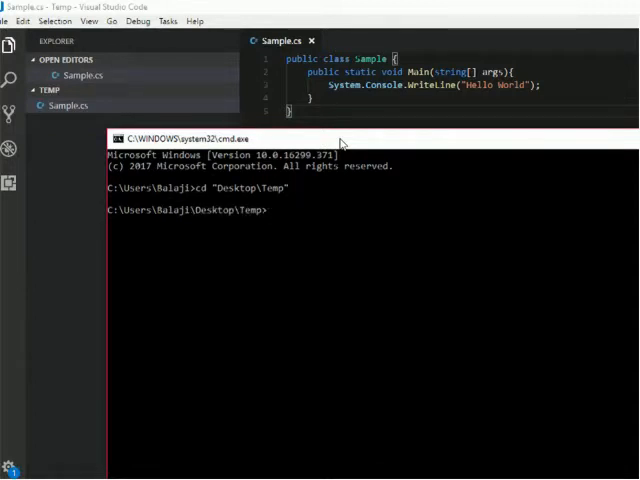
{"action": "type", "text": "DIR"}
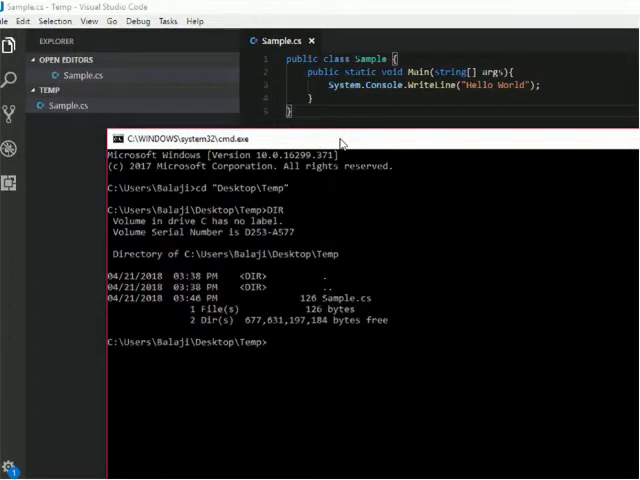
{"action": "mouse_move", "coordinate": [320, 304]}
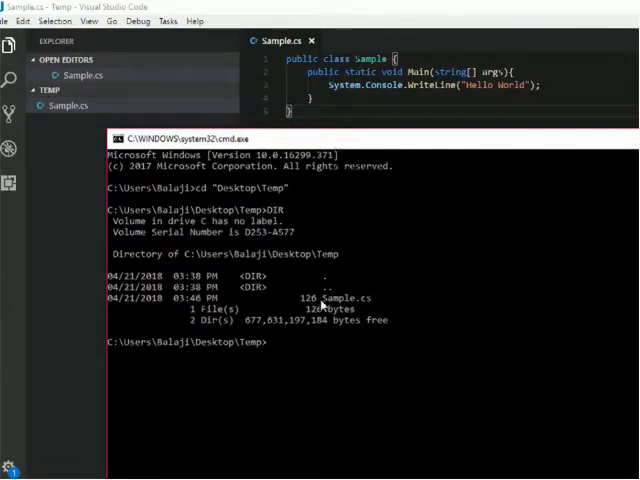
{"action": "double_click", "coordinate": [348, 298]}
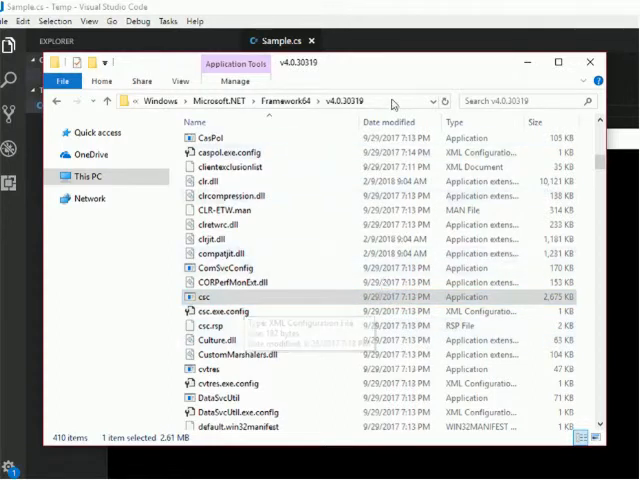
{"action": "left_click", "coordinate": [270, 100]}
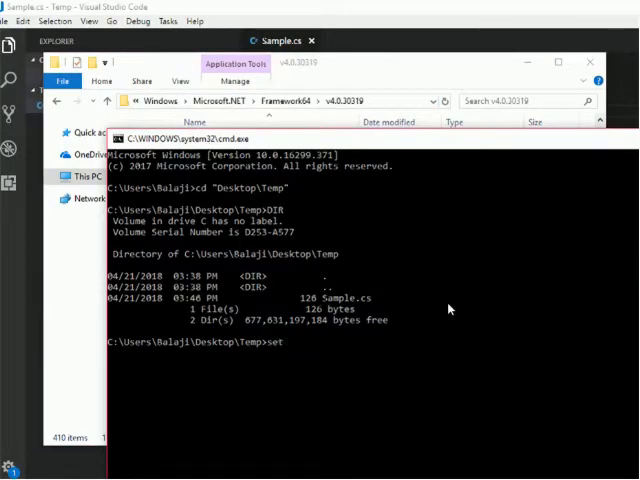
Set path to C:\Windows\Microsoft.NET\Framework64\v4.0.30319 and try csc, which is reported unrecognized.
{"action": "type", "text": "path"}
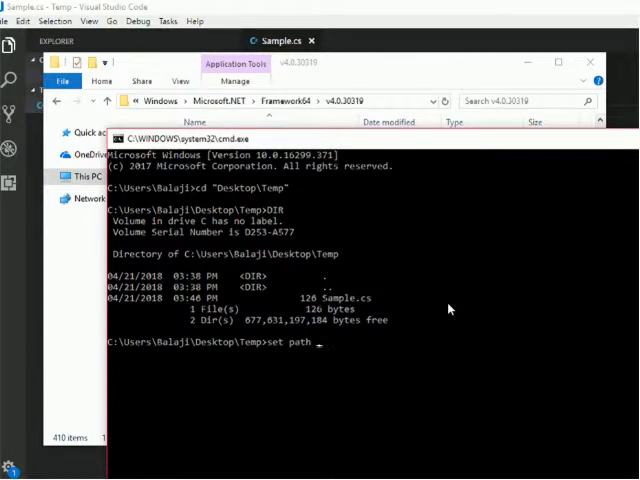
{"action": "type", "text": "= \"\""}
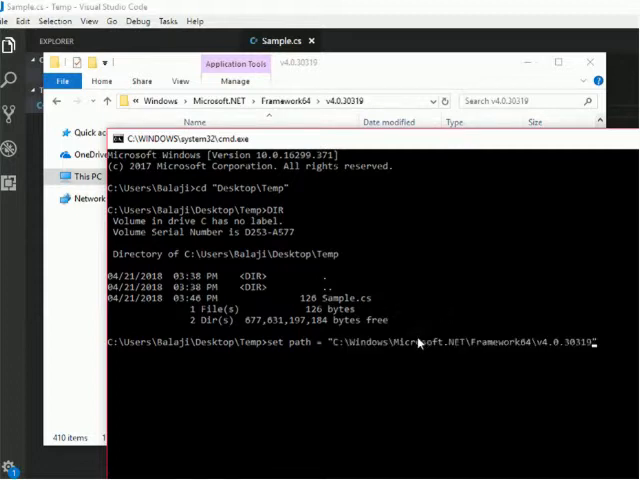
{"action": "key", "text": "Return"}
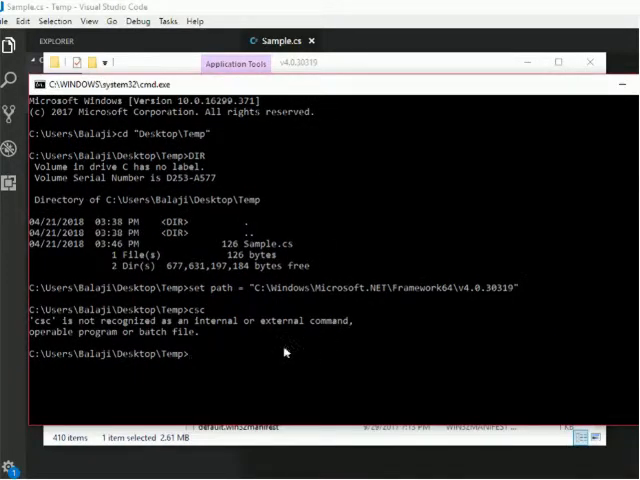
{"action": "type", "text": "csc"}
{"action": "type", "text": "set path=\"C:\\Windows\\Microsoft.NET\\Framework64\\v4.0.30319"}
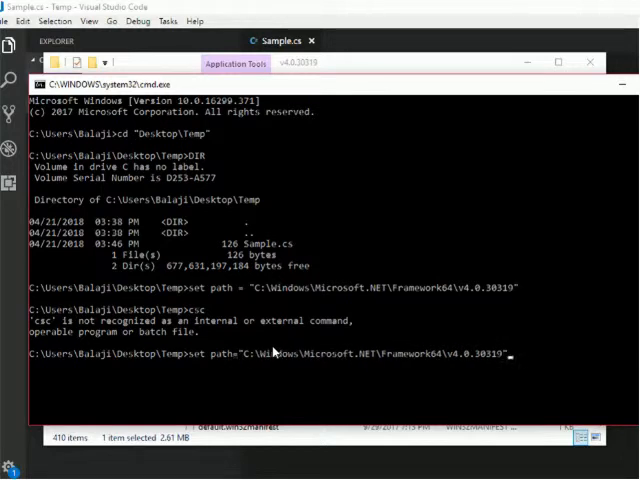
{"action": "type", "text": "csc"}
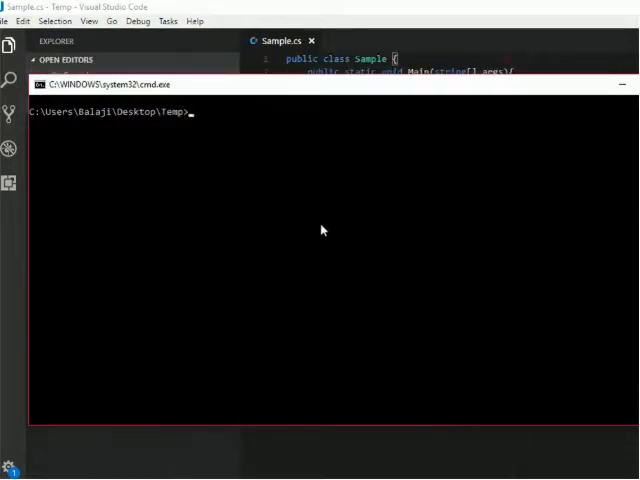
Run csc Sample.cs so the Visual C# compiler builds Sample.exe in the Temp folder.
{"action": "left_click", "coordinate": [490, 152]}
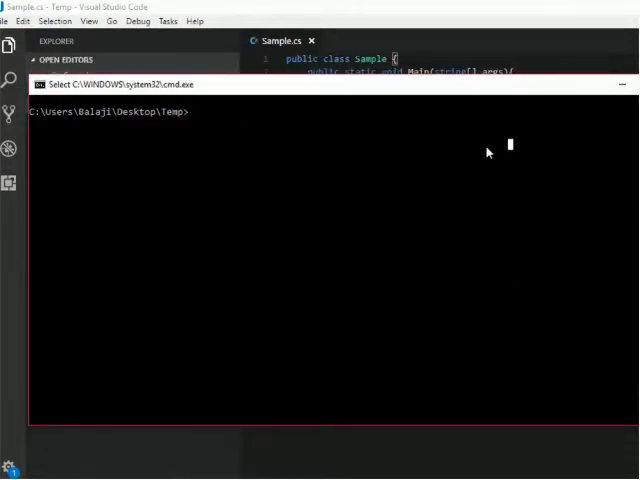
{"action": "type", "text": "c"}
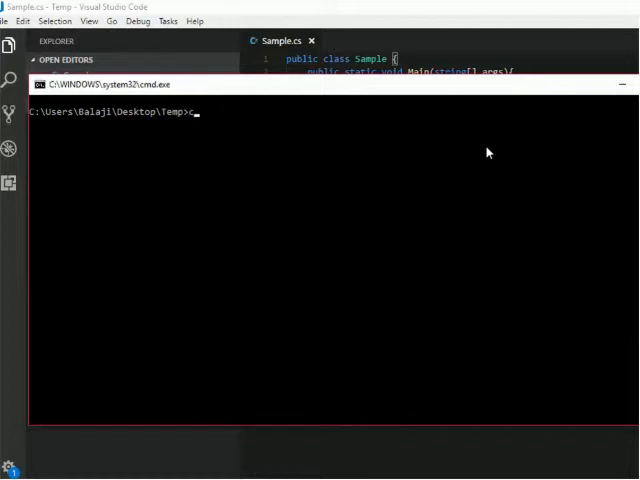
{"action": "type", "text": "sc"}
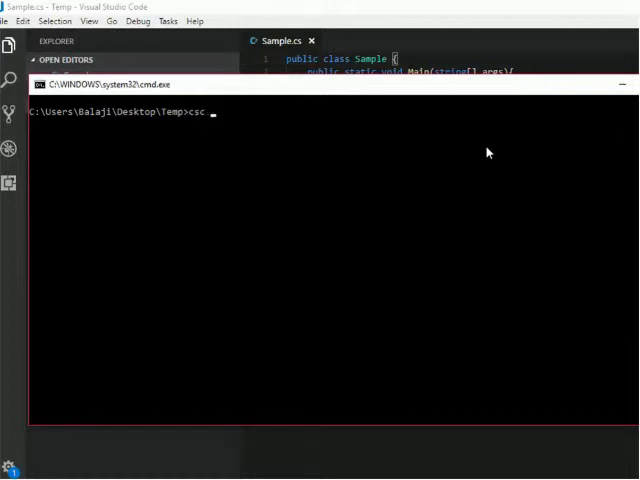
{"action": "type", "text": "Sample"}
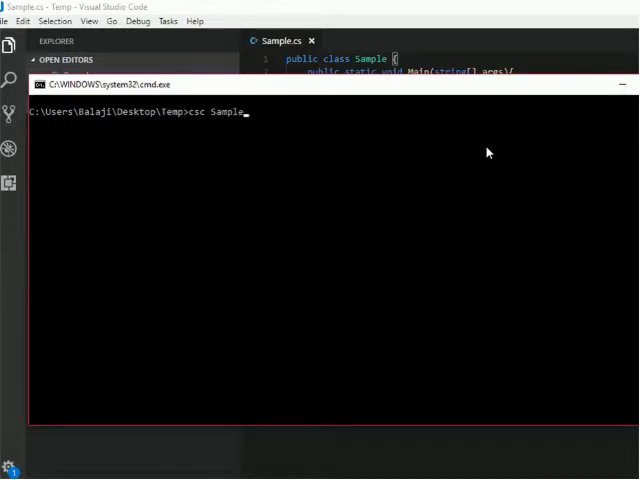
{"action": "key", "text": "Return"}
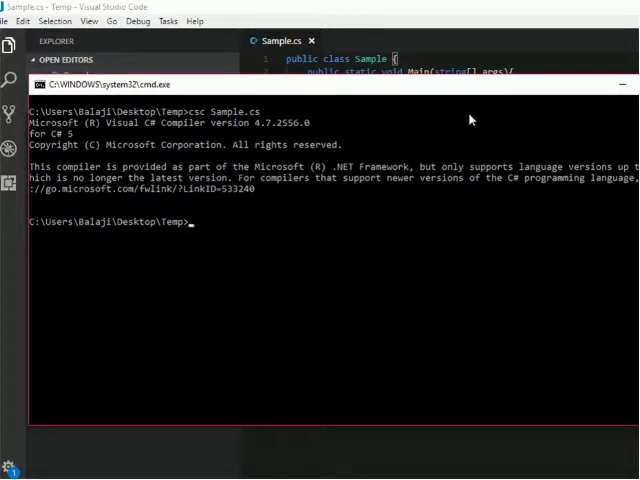
{"action": "mouse_move", "coordinate": [332, 314]}
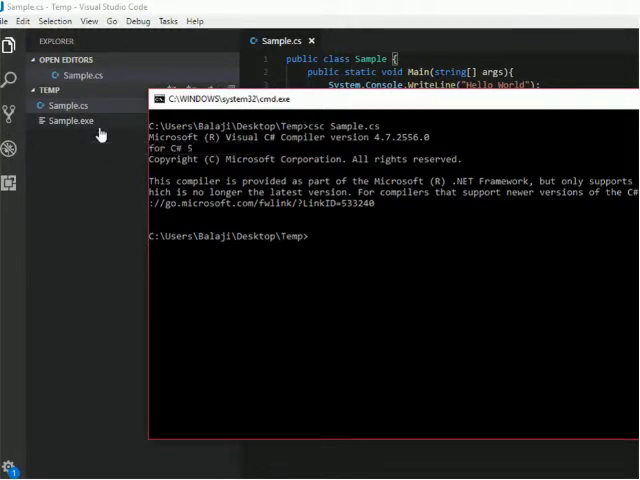
{"action": "mouse_move", "coordinate": [90, 122]}
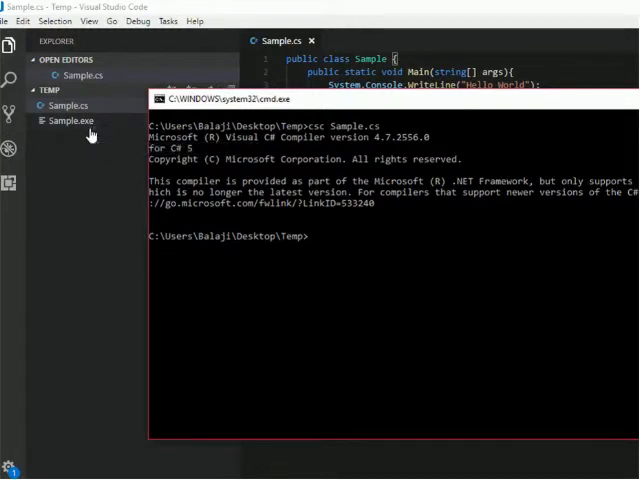
{"action": "mouse_move", "coordinate": [180, 300]}
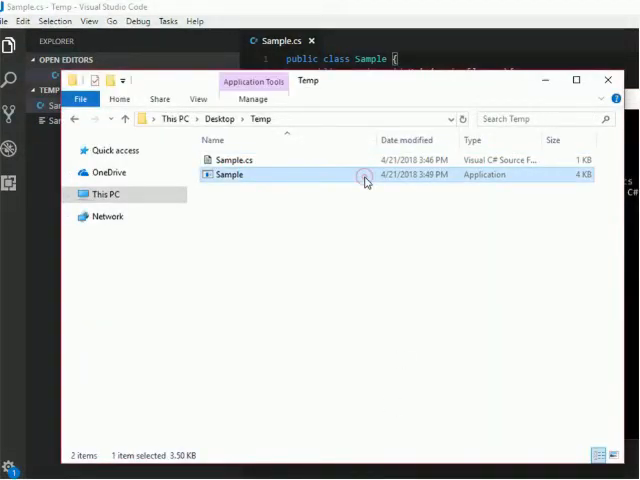
{"action": "mouse_move", "coordinate": [348, 178]}
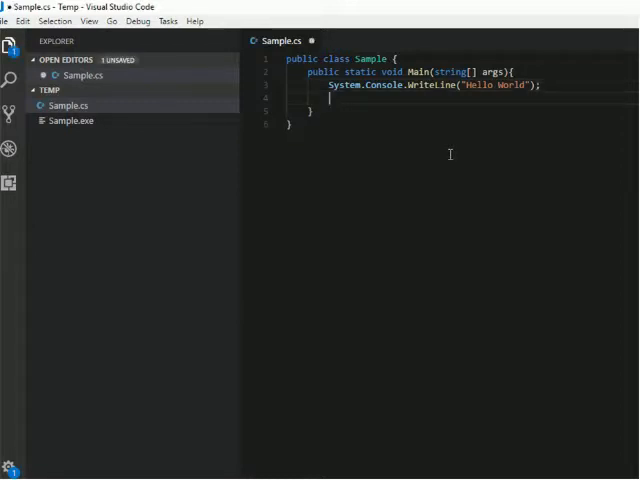
Add System.Console.ReadLine(); after the WriteLine call using the Console completion, and save Sample.cs.
{"action": "type", "text": "c"}
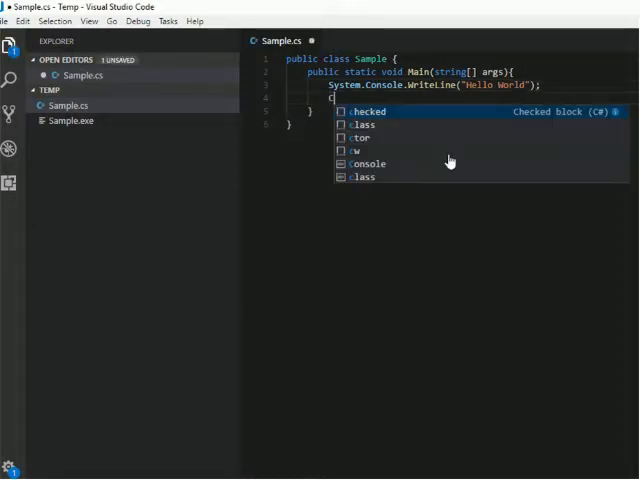
{"action": "type", "text": "System"}
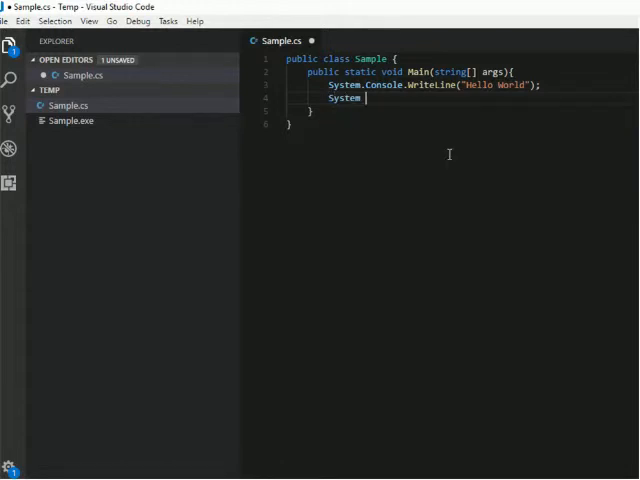
{"action": "type", "text": "Co"}
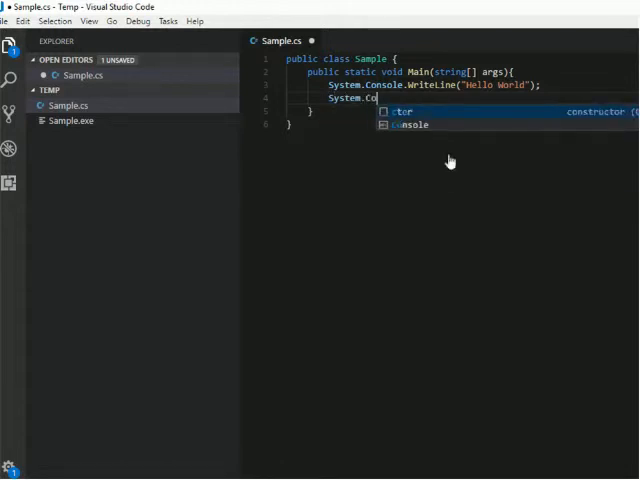
{"action": "left_click", "coordinate": [410, 124]}
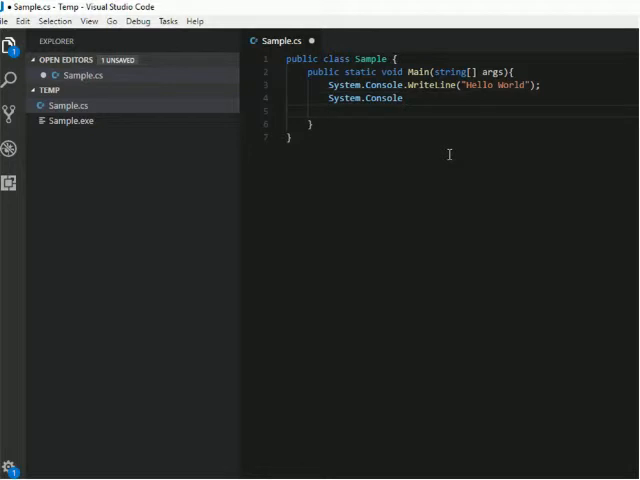
{"action": "type", "text": "ReadLine("}
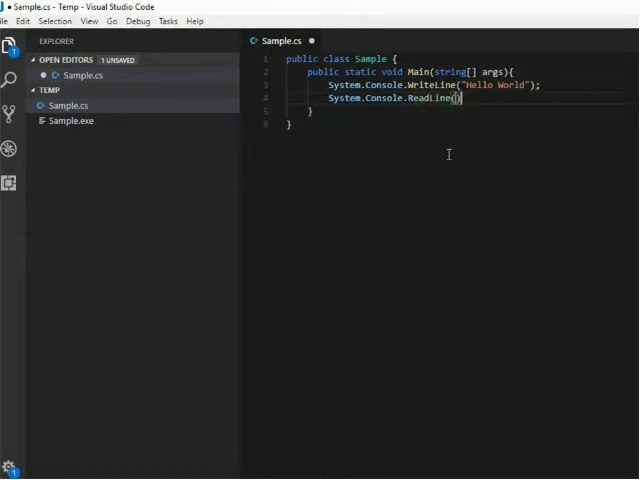
{"action": "key", "text": "ctrl+s"}
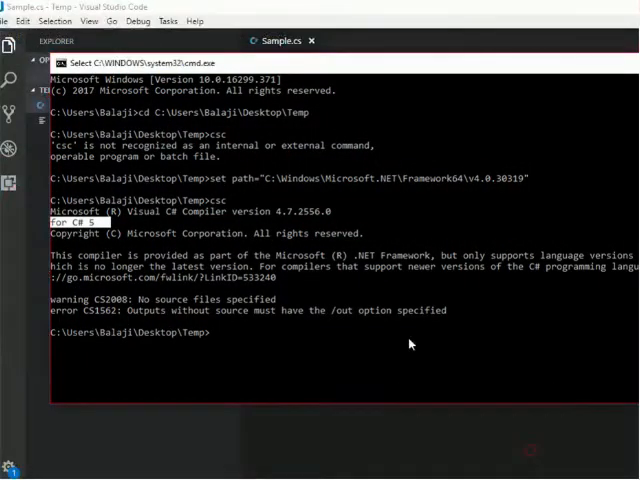
Change to C:\Users\Balaji\Desktop\Temp and recompile with csc Sample.cs.
{"action": "type", "text": "cd C:\\Users\\Balaji\\Desktop\\Temp"}
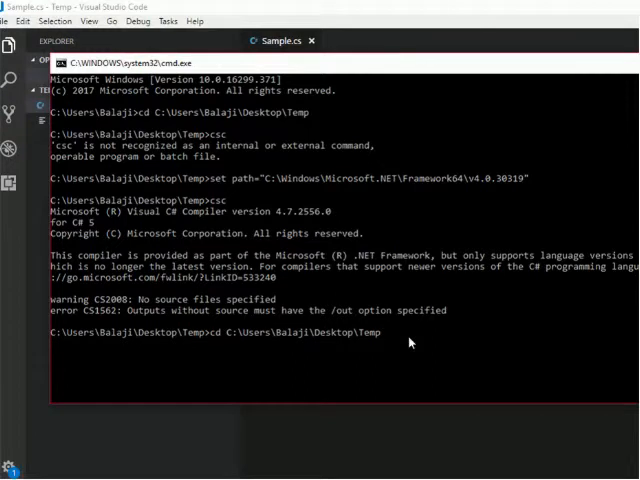
{"action": "type", "text": "csc"}
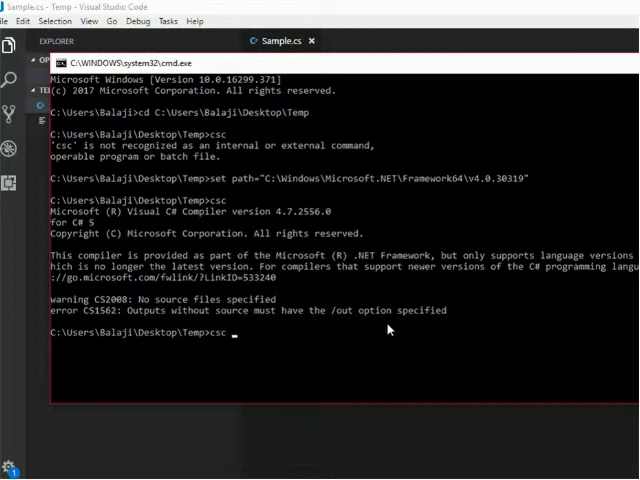
{"action": "type", "text": "Samp"}
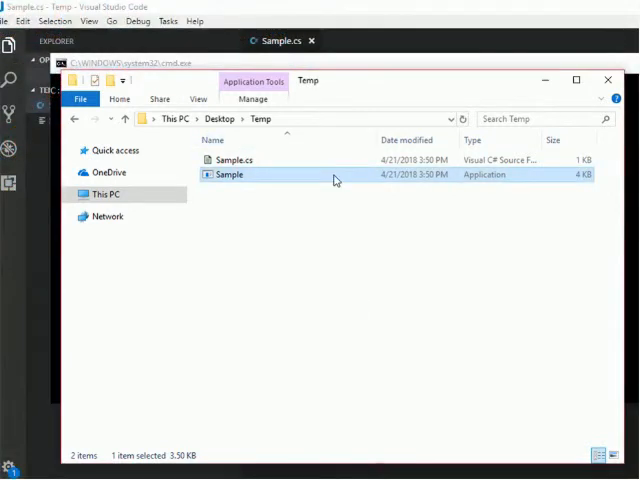
Launch Sample.exe so its console prints Hello World and stays open.
{"action": "double_click", "coordinate": [228, 174]}
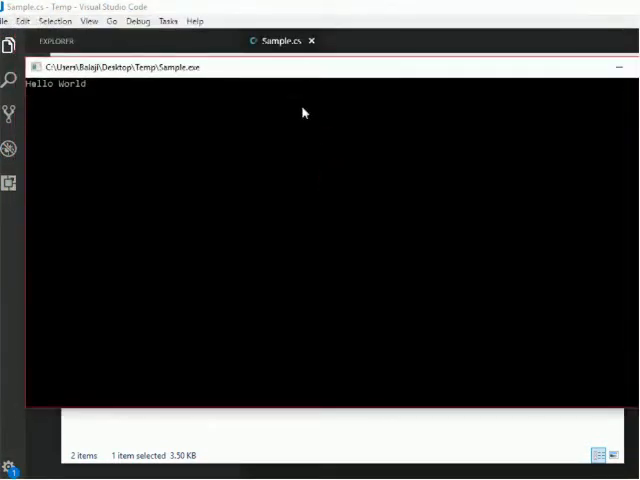
{"action": "mouse_move", "coordinate": [284, 126]}
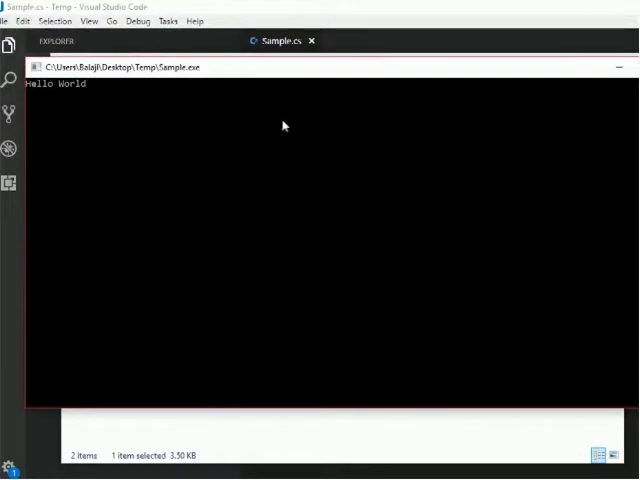